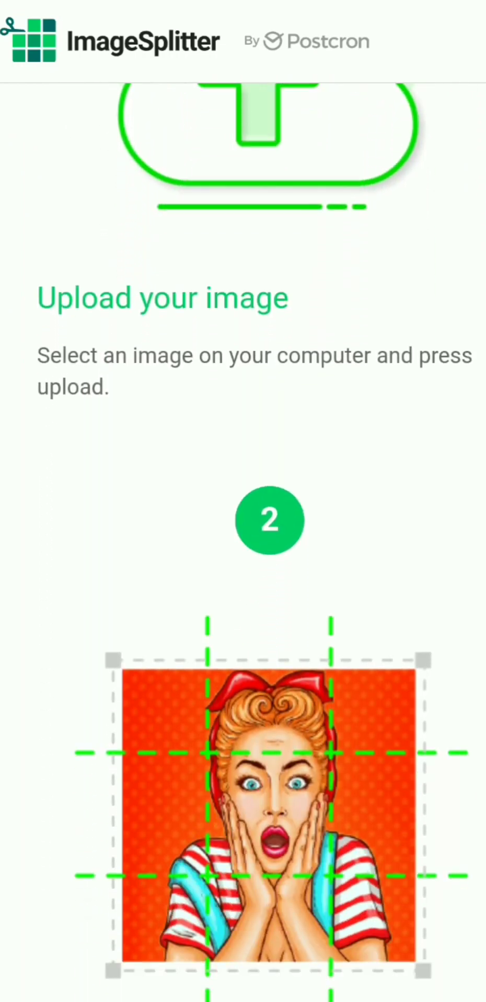
- Expand the crop area so it covers the whole uploaded portrait
{"action": "scroll", "scroll_direction": "down", "scroll_amount": 3}
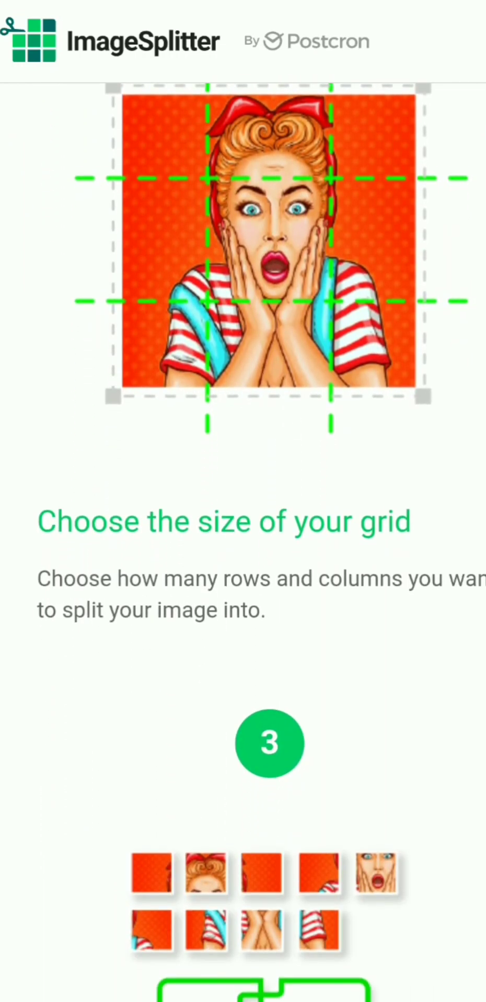
{"action": "scroll", "scroll_direction": "down", "scroll_amount": 3}
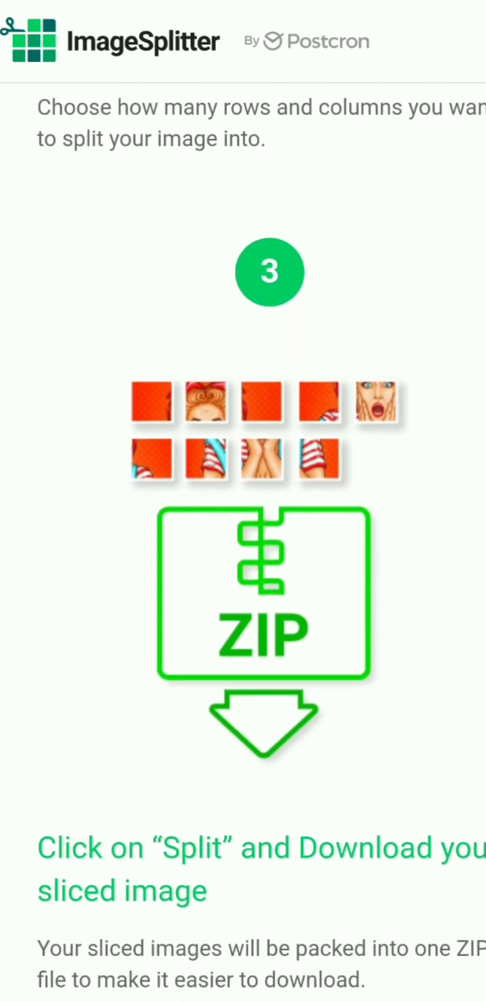
{"action": "scroll", "scroll_direction": "down", "scroll_amount": 3}
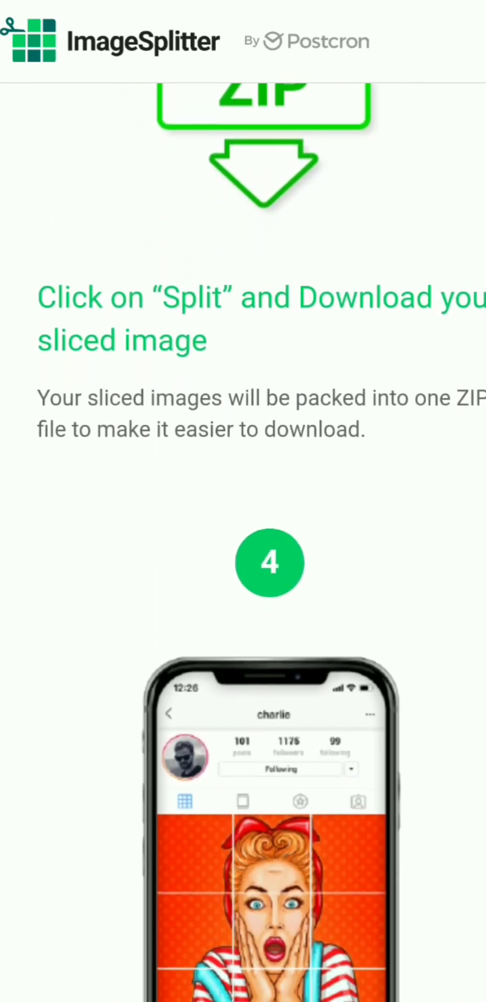
{"action": "scroll", "scroll_direction": "down", "scroll_amount": 3}
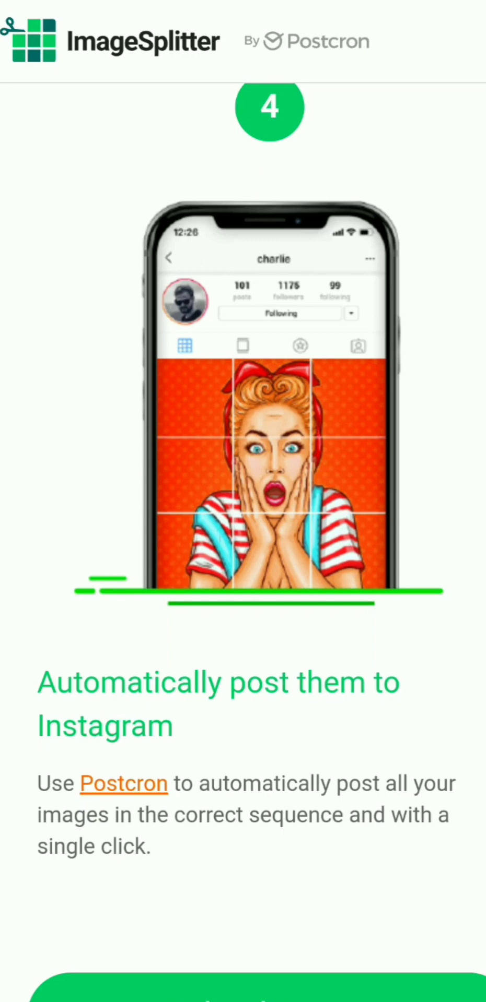
{"action": "scroll", "scroll_direction": "down", "scroll_amount": 3}
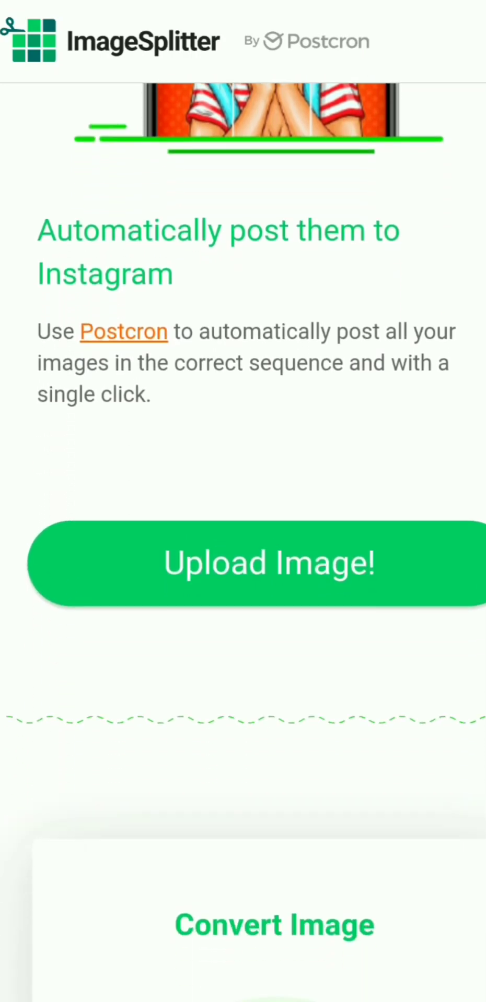
{"action": "scroll", "scroll_direction": "down", "scroll_amount": 3}
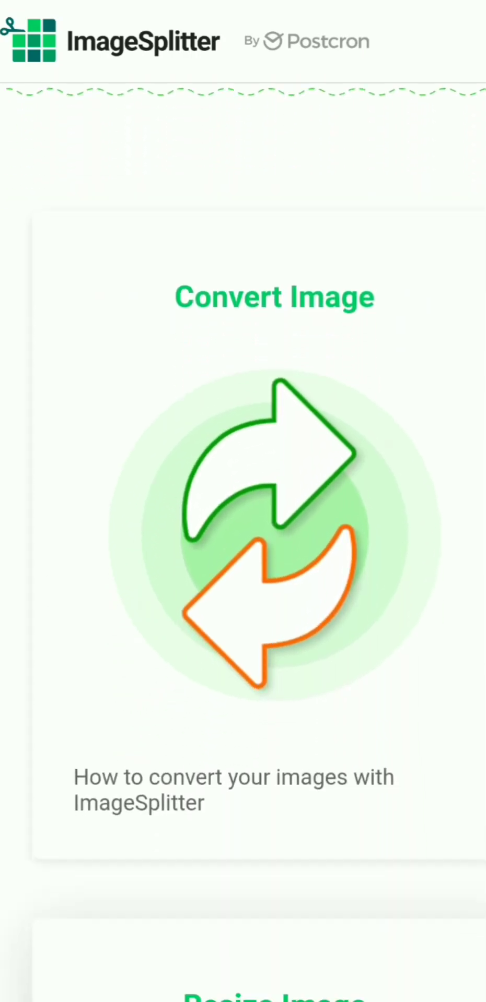
{"action": "scroll", "scroll_direction": "down", "scroll_amount": 3}
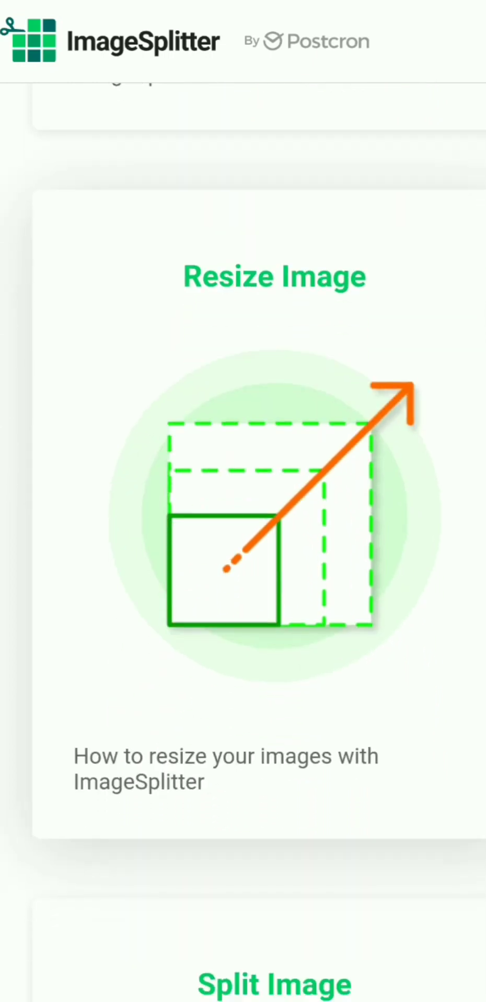
{"action": "scroll", "scroll_direction": "down", "scroll_amount": 3}
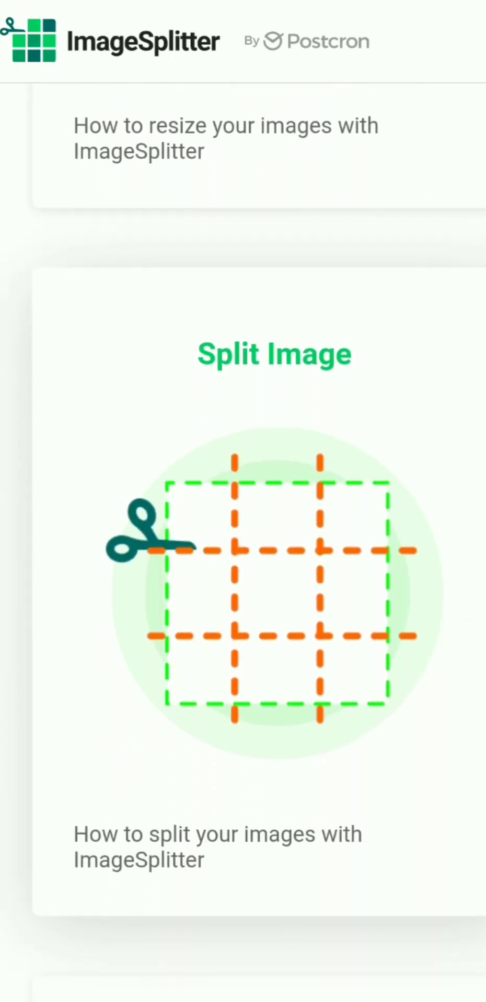
{"action": "scroll", "scroll_direction": "down", "scroll_amount": 3}
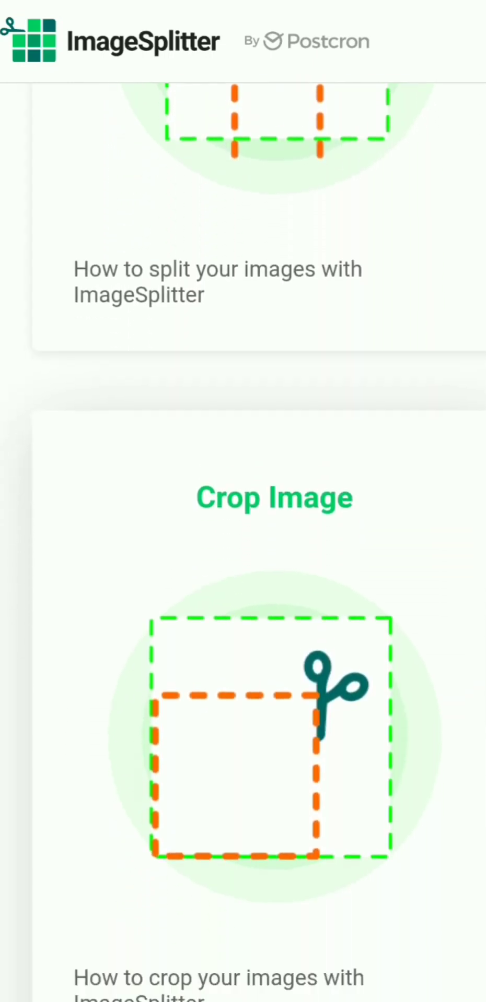
{"action": "scroll", "scroll_direction": "down", "scroll_amount": 3}
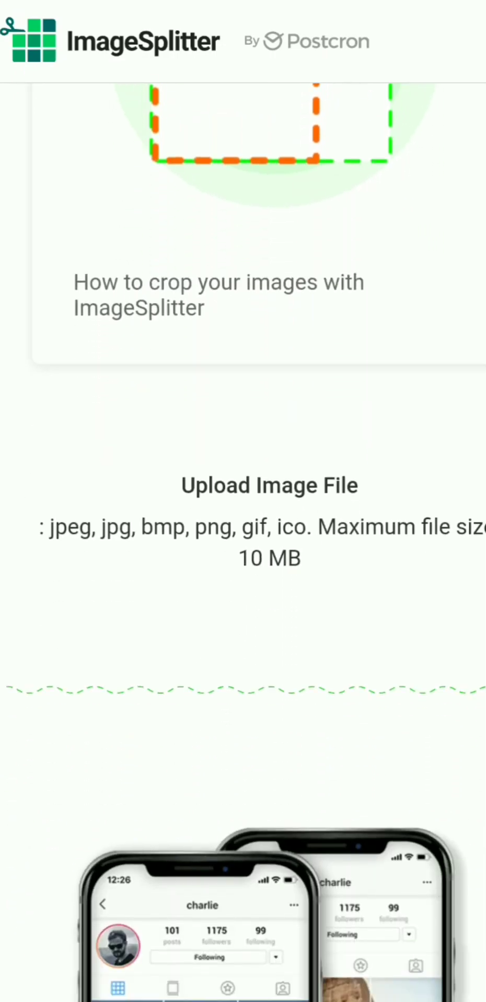
{"action": "scroll", "scroll_direction": "down", "scroll_amount": 3}
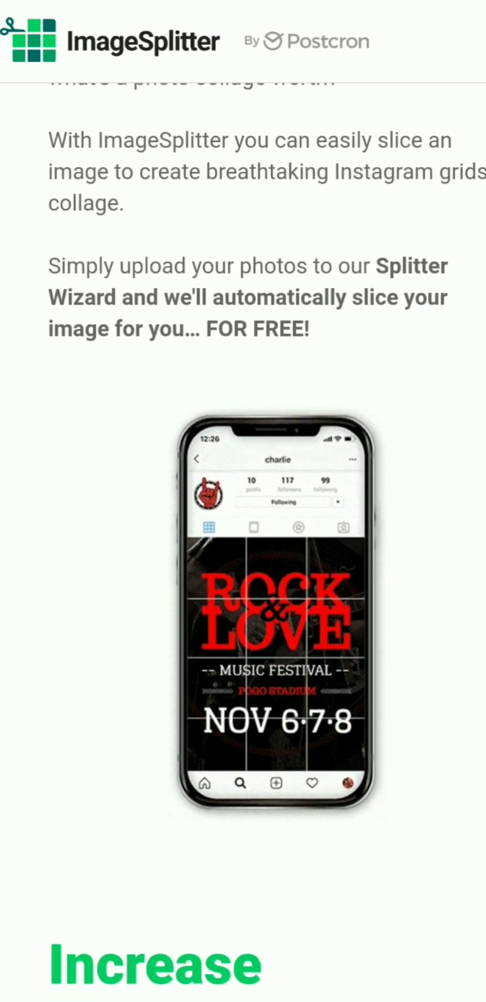
{"action": "scroll", "scroll_direction": "down", "scroll_amount": 3}
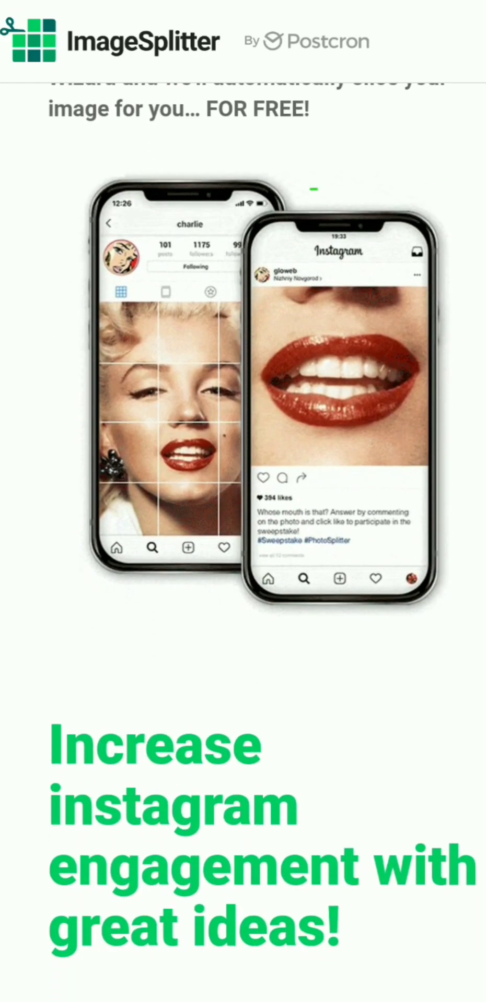
{"action": "scroll", "scroll_direction": "down", "scroll_amount": 3}
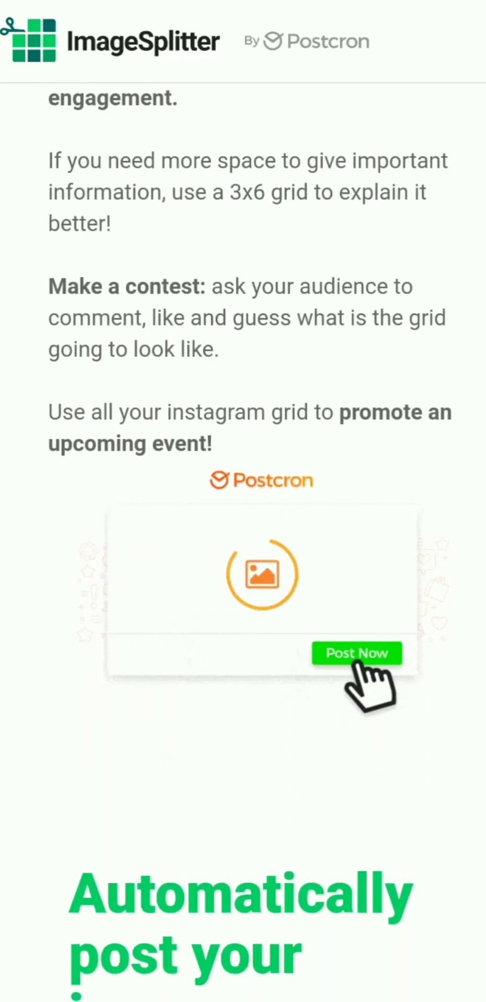
{"action": "scroll", "scroll_direction": "down", "scroll_amount": 3}
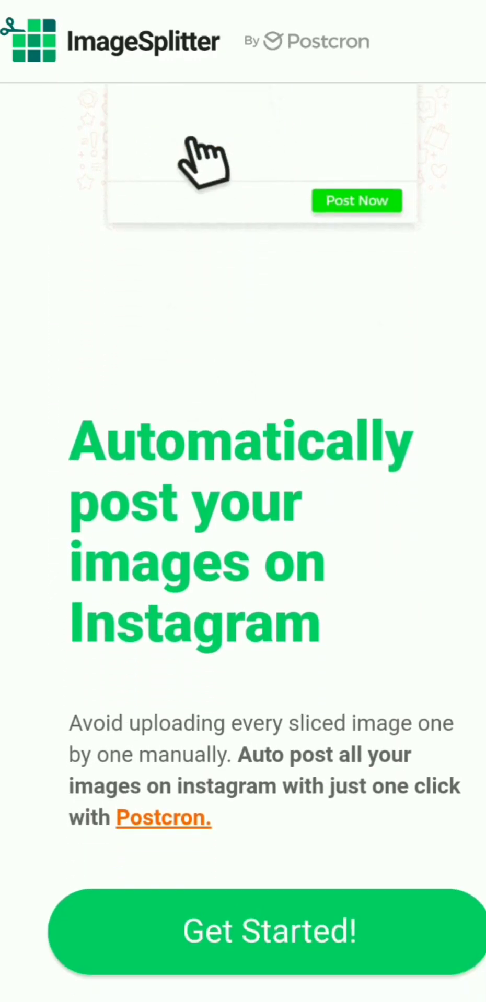
{"action": "scroll", "scroll_direction": "down", "scroll_amount": 3}
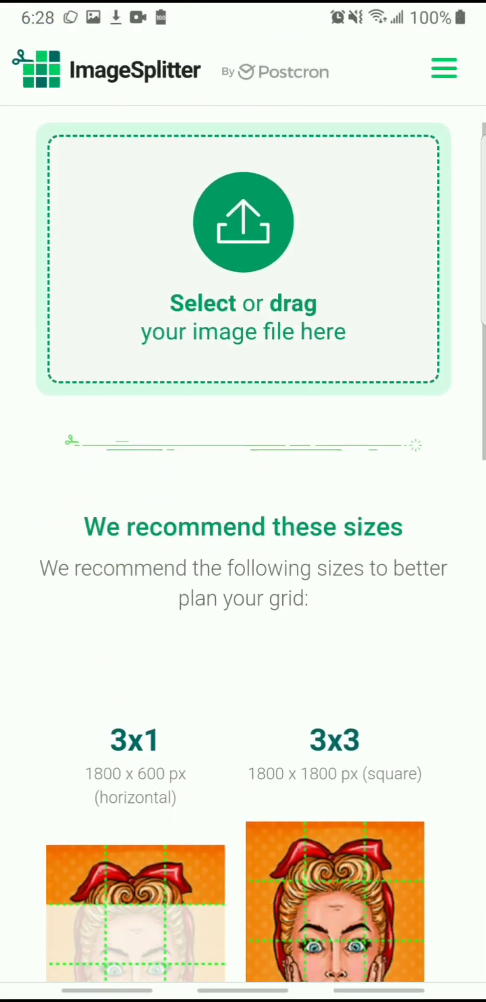
{"action": "scroll", "scroll_direction": "down", "scroll_amount": 3}
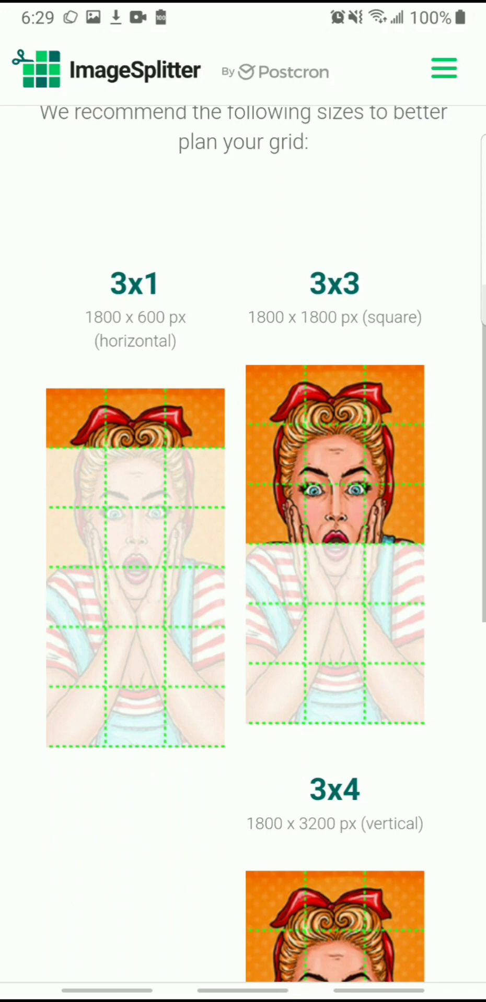
{"action": "scroll", "scroll_direction": "down", "scroll_amount": 3}
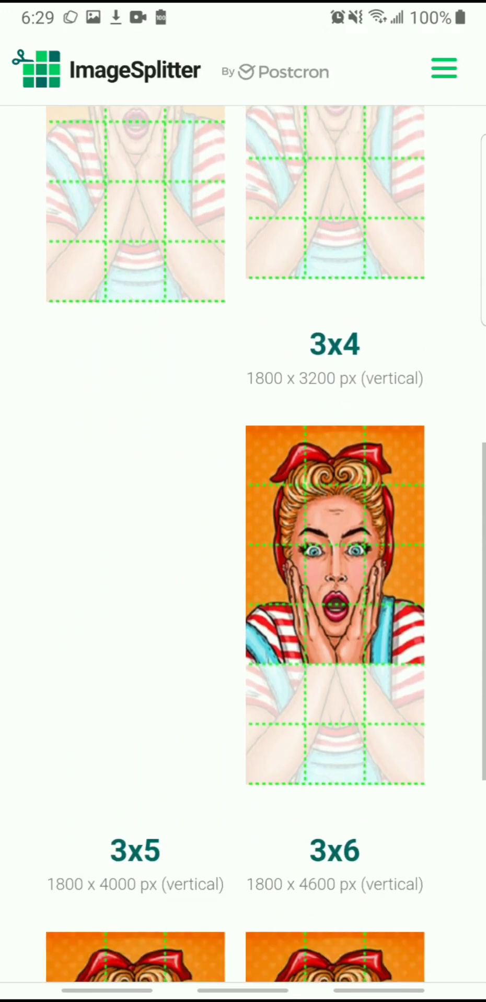
{"action": "scroll", "scroll_direction": "down", "scroll_amount": 3}
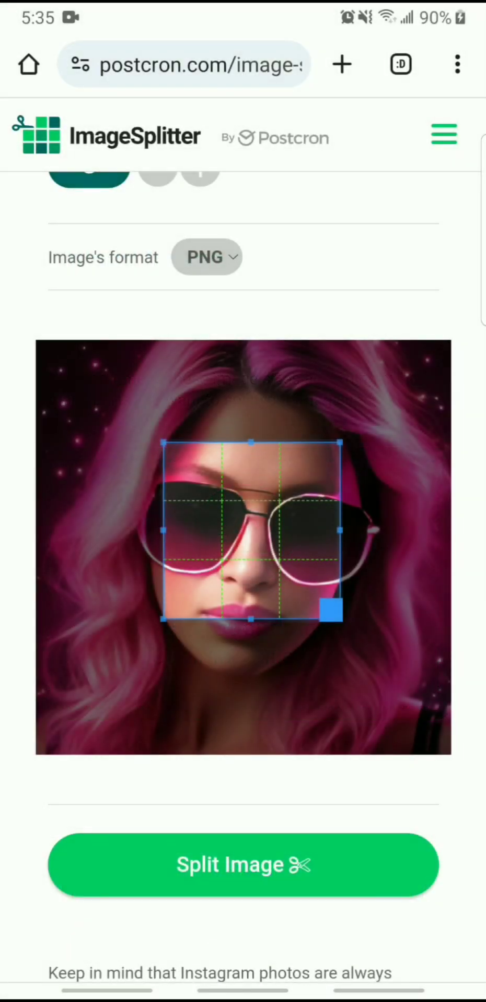
{"action": "scroll", "scroll_direction": "up", "scroll_amount": 3}
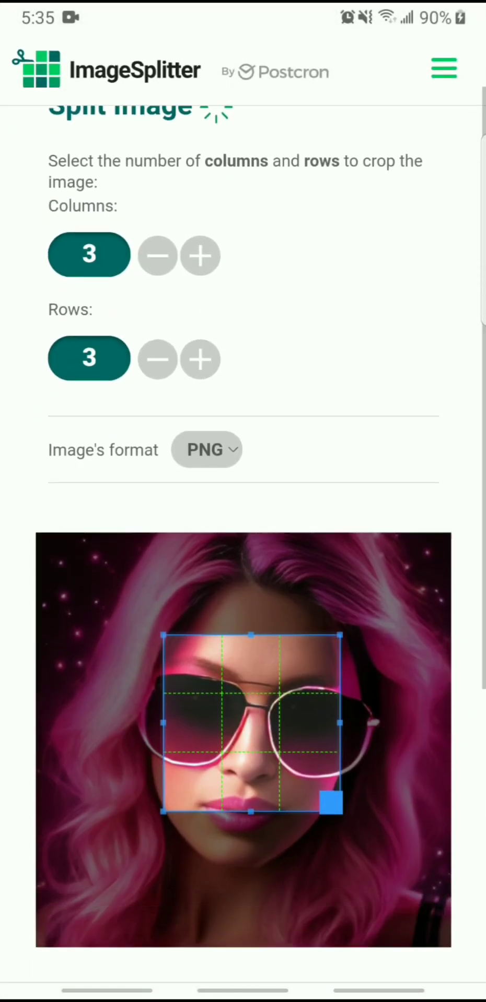
{"action": "scroll", "scroll_direction": "down", "scroll_amount": 3}
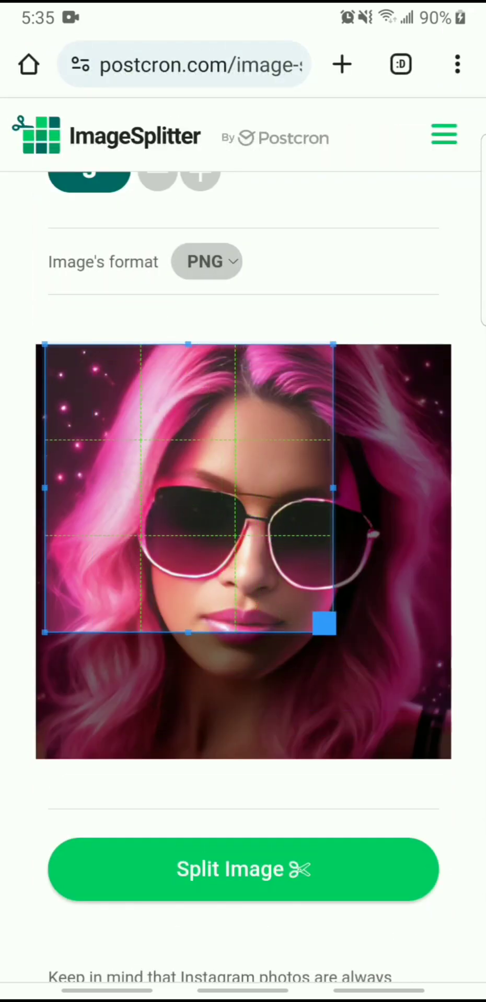
{"action": "left_click_drag", "start_coordinate": [326, 626], "coordinate": [435, 753]}
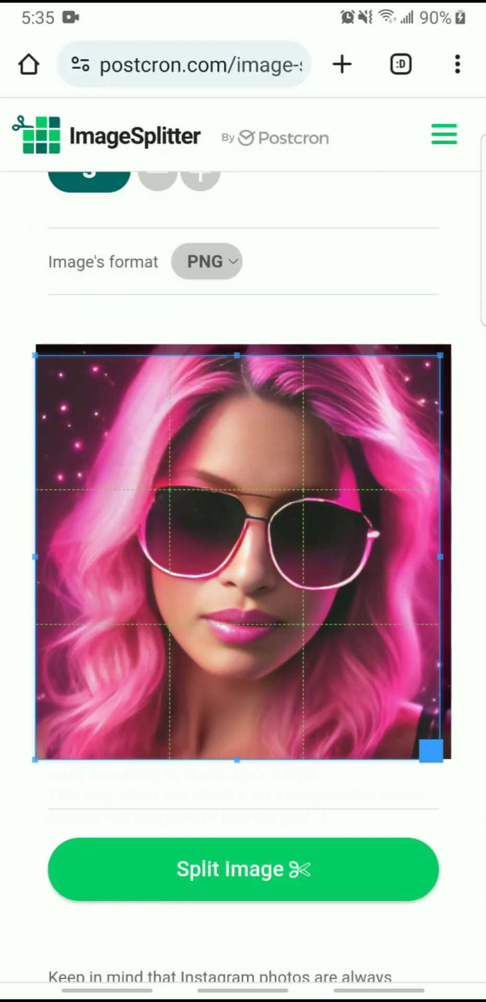
- Split the portrait into a 3-column grid of PNG tiles ready for download
{"action": "left_click", "coordinate": [242, 869]}
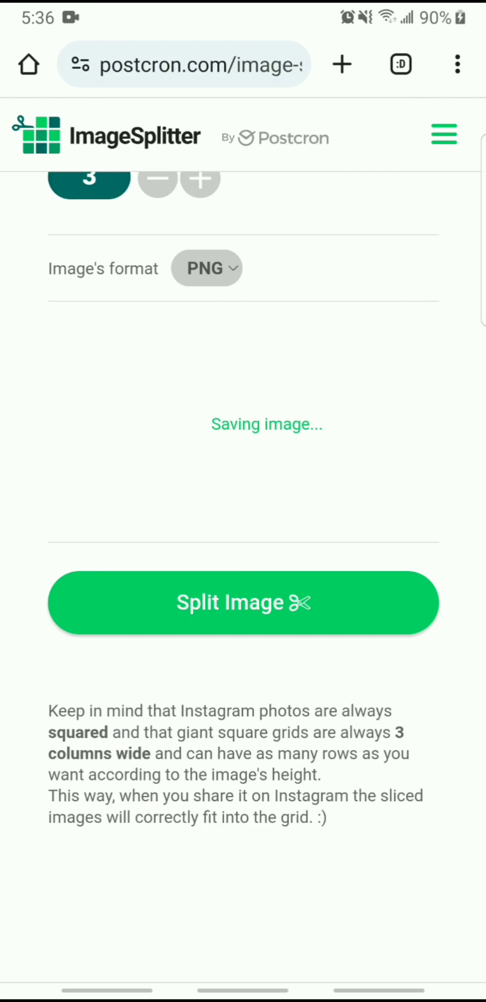
{"action": "left_click", "coordinate": [242, 602]}
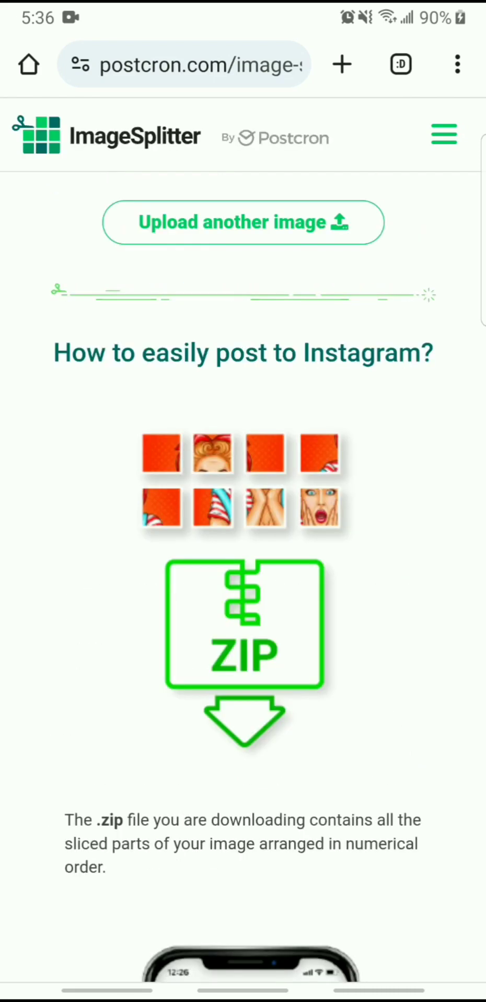
- Read the 'How to easily post to Instagram?' guide down to Start posting!, then return to the download-ready notice
{"action": "scroll", "scroll_direction": "up", "scroll_amount": 3}
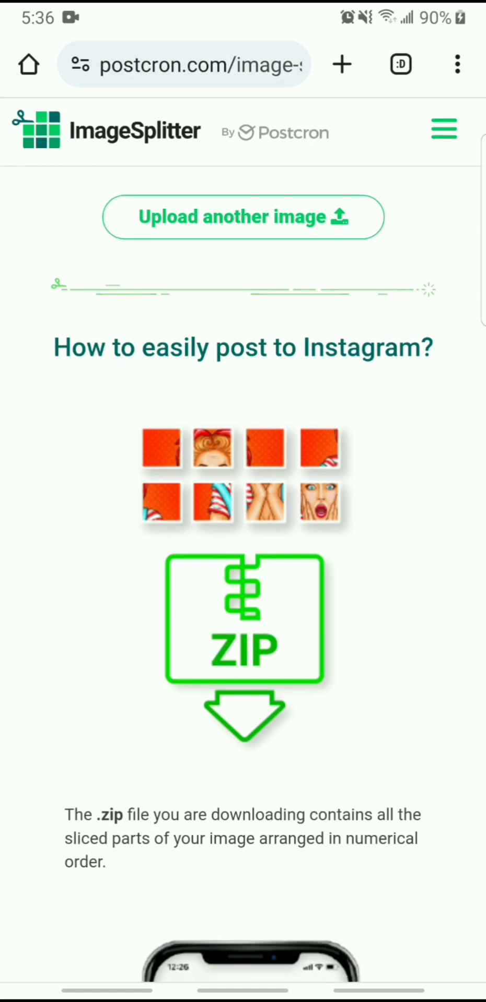
{"action": "scroll", "scroll_direction": "down", "scroll_amount": 3}
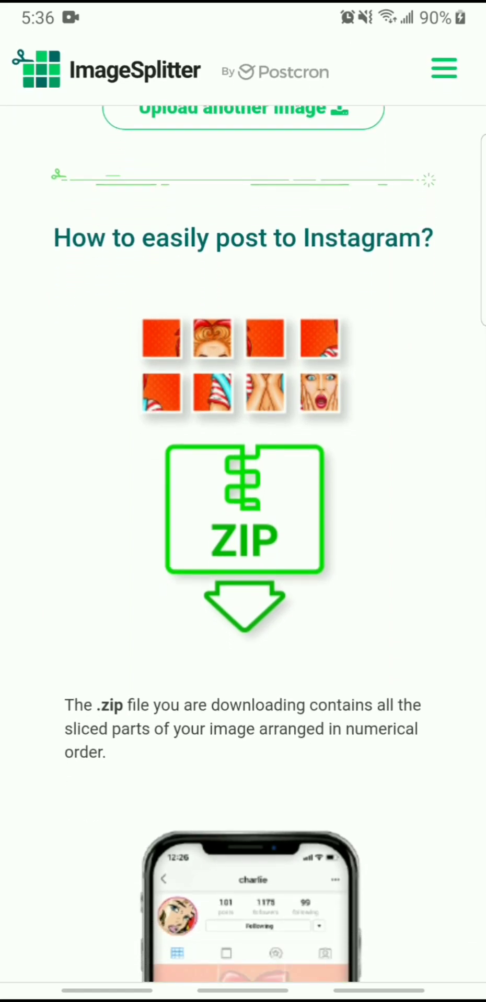
{"action": "scroll", "scroll_direction": "down", "scroll_amount": 3}
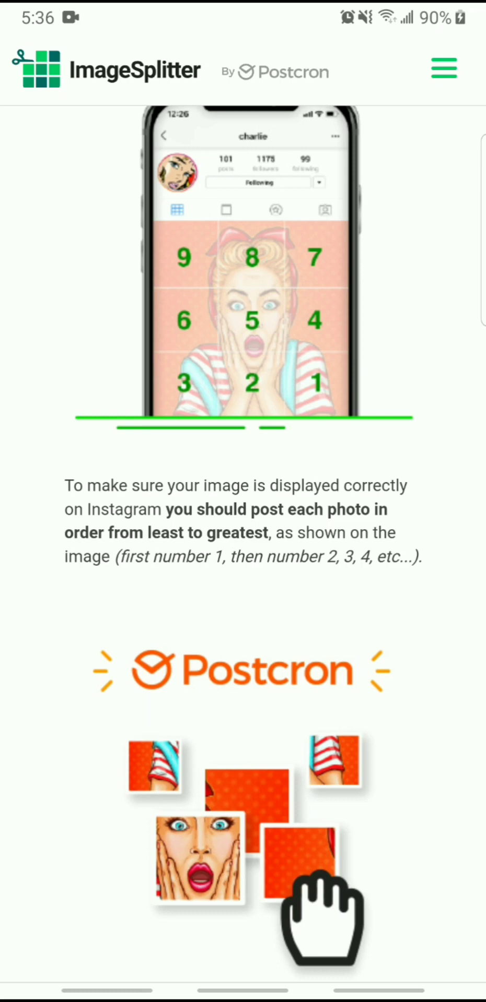
{"action": "scroll", "scroll_direction": "down", "scroll_amount": 3}
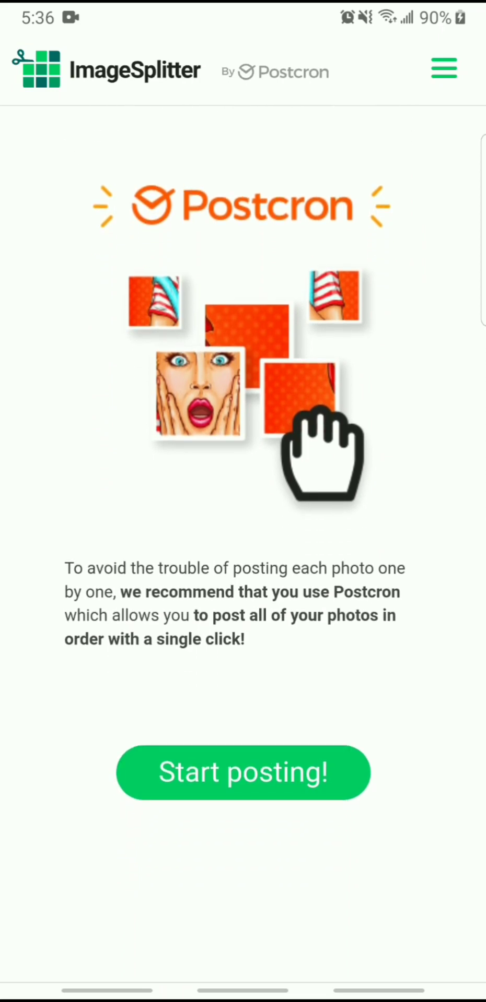
{"action": "scroll", "scroll_direction": "up", "scroll_amount": 3}
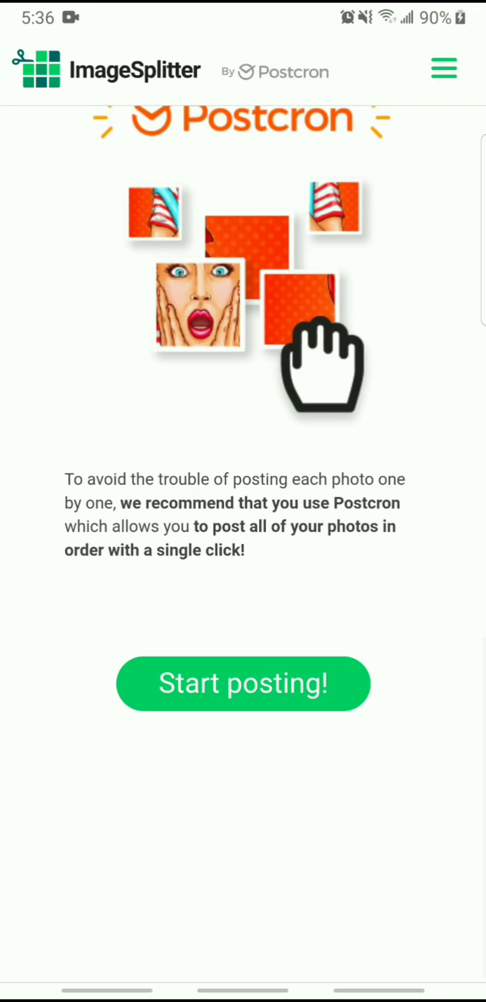
{"action": "left_click", "coordinate": [242, 682]}
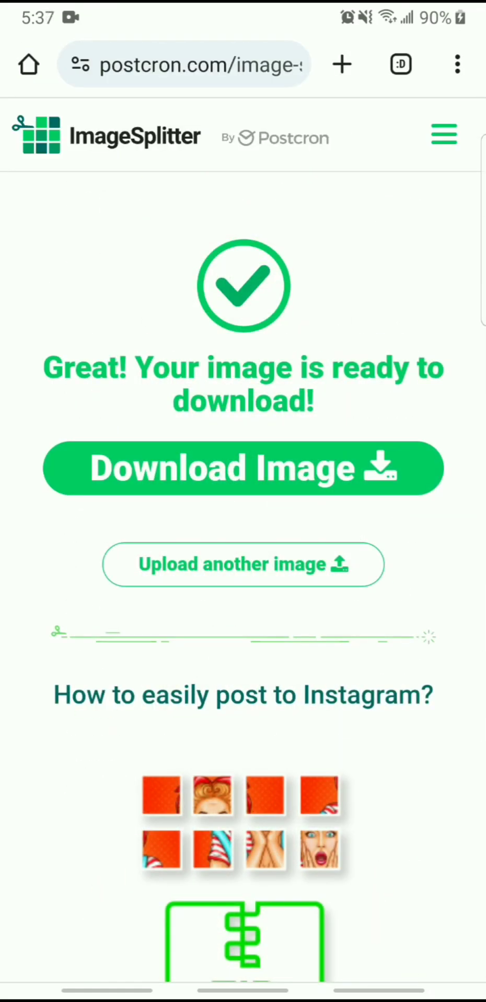
- Download the tiles zip to Downloads renamed PINKIGS.zip
{"action": "left_click", "coordinate": [243, 469]}
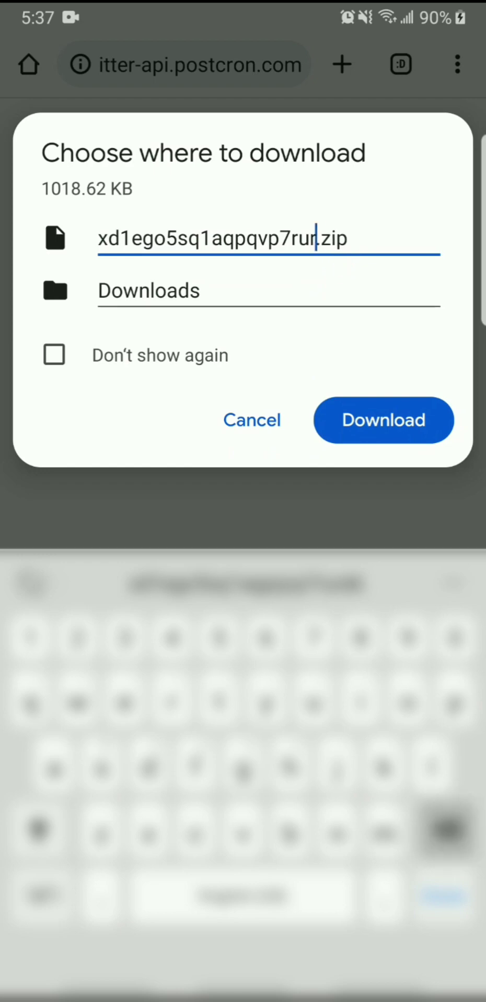
{"action": "type", "text": "PINK.zip"}
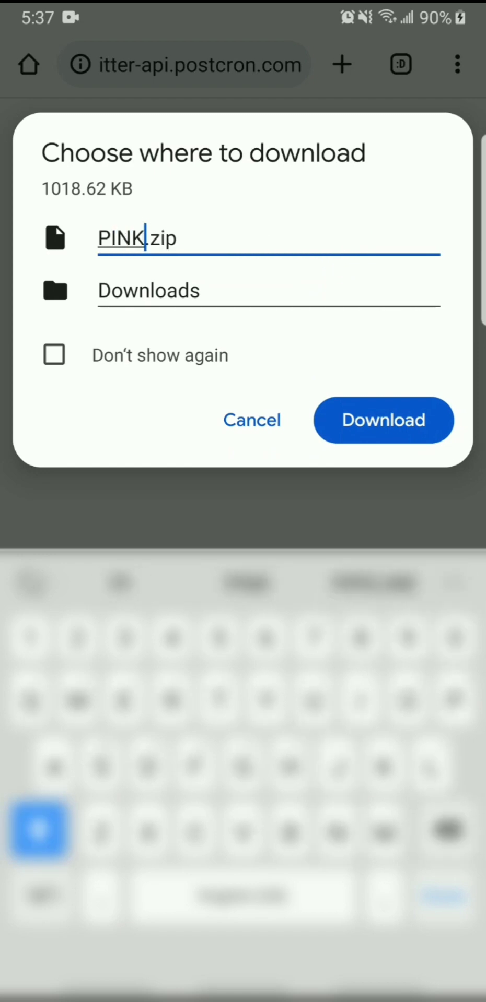
{"action": "type", "text": "IGS"}
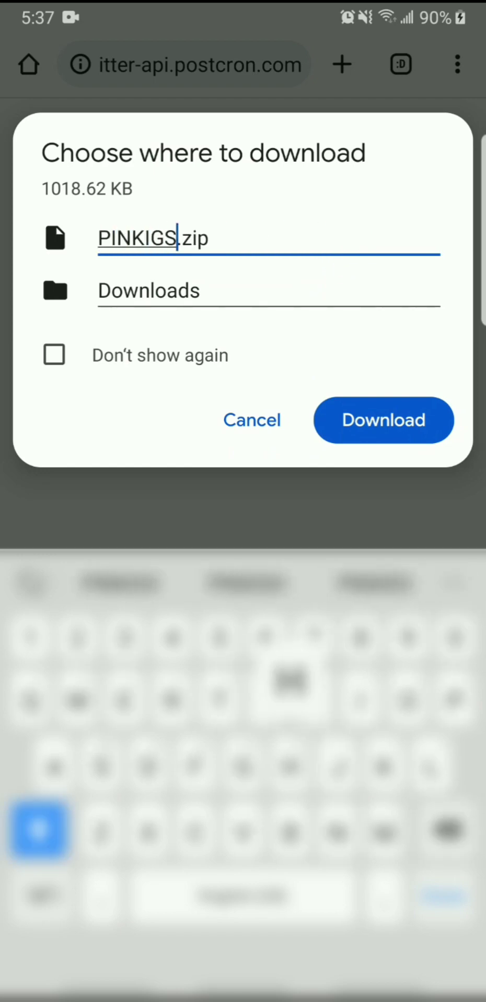
{"action": "left_click", "coordinate": [382, 420]}
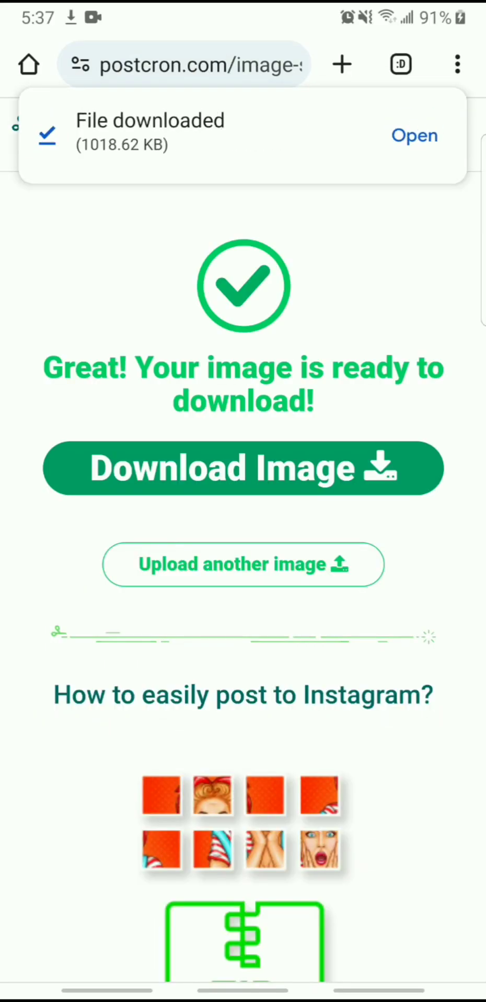
- Open the downloaded zip and extract all nine numbered PNG tiles in My Files
{"action": "left_click", "coordinate": [414, 135]}
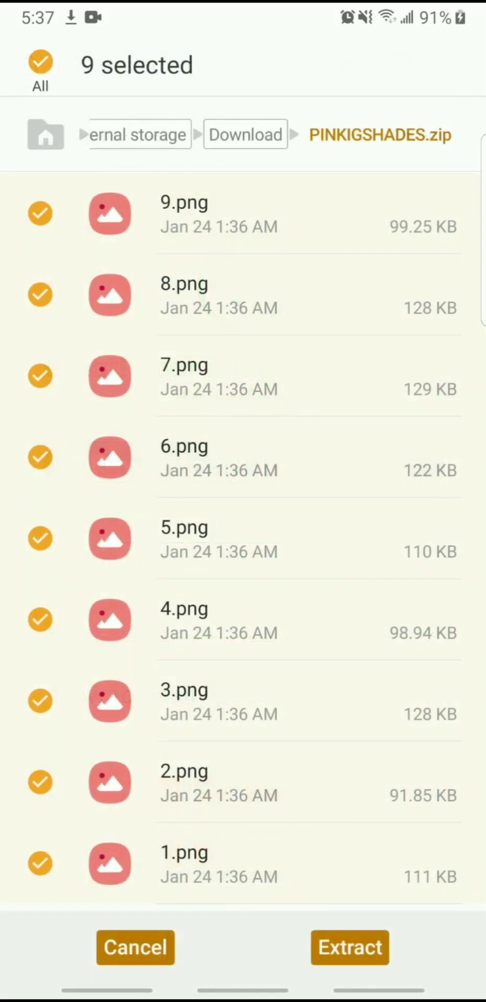
{"action": "left_click", "coordinate": [350, 947]}
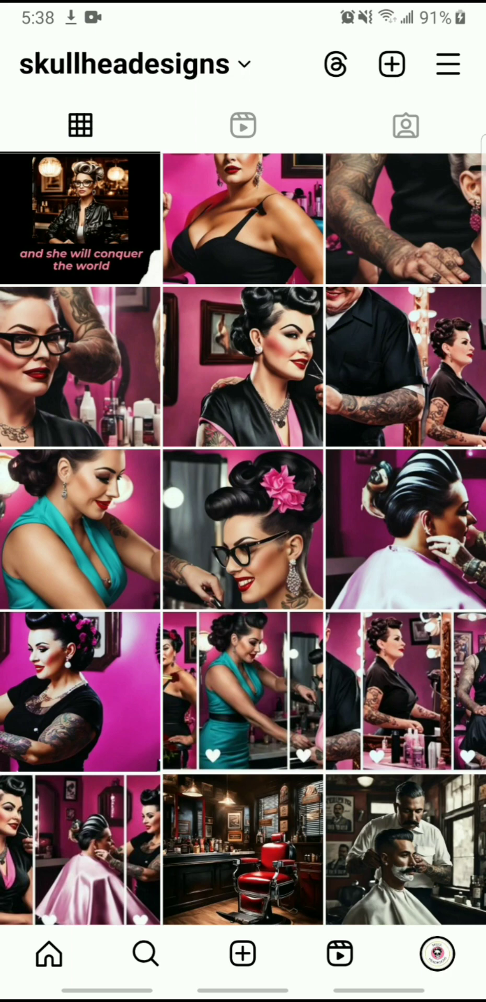
{"action": "scroll", "scroll_direction": "up", "scroll_amount": 3}
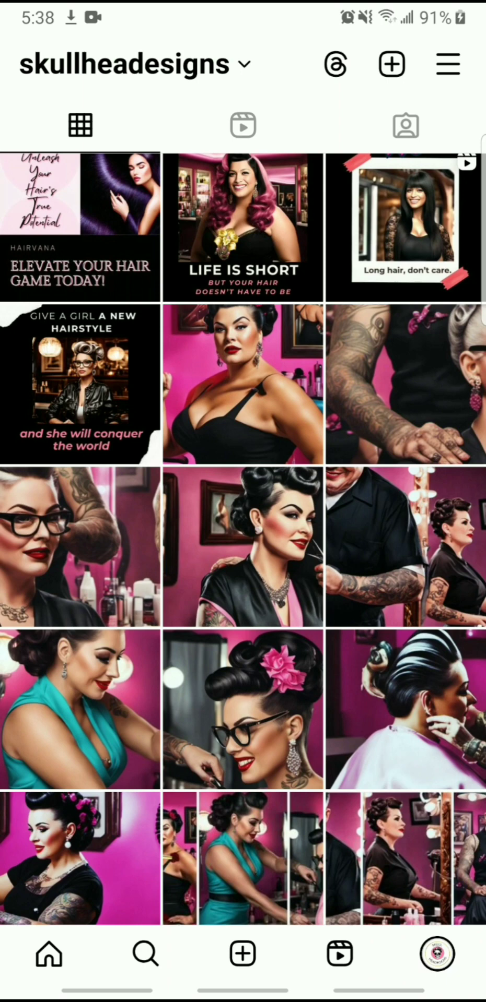
{"action": "scroll", "scroll_direction": "up", "scroll_amount": 3}
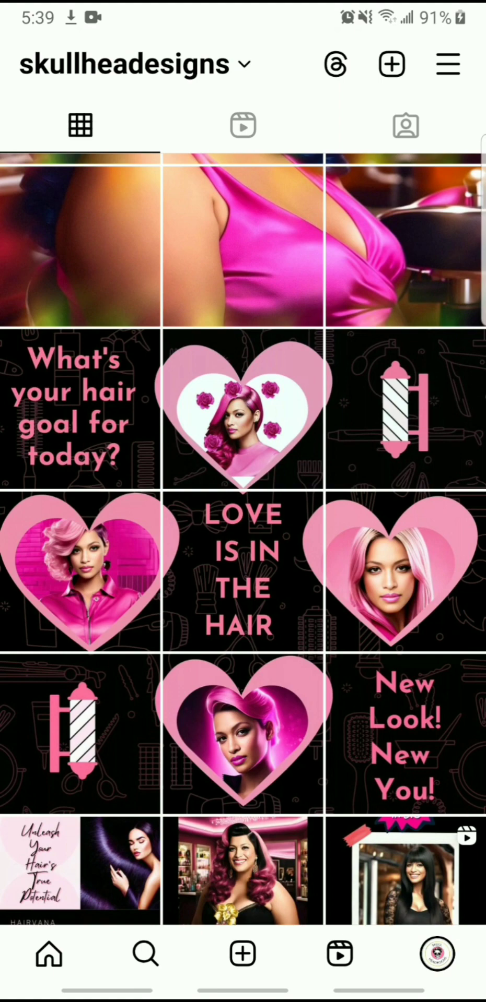
{"action": "scroll", "scroll_direction": "up", "scroll_amount": 3}
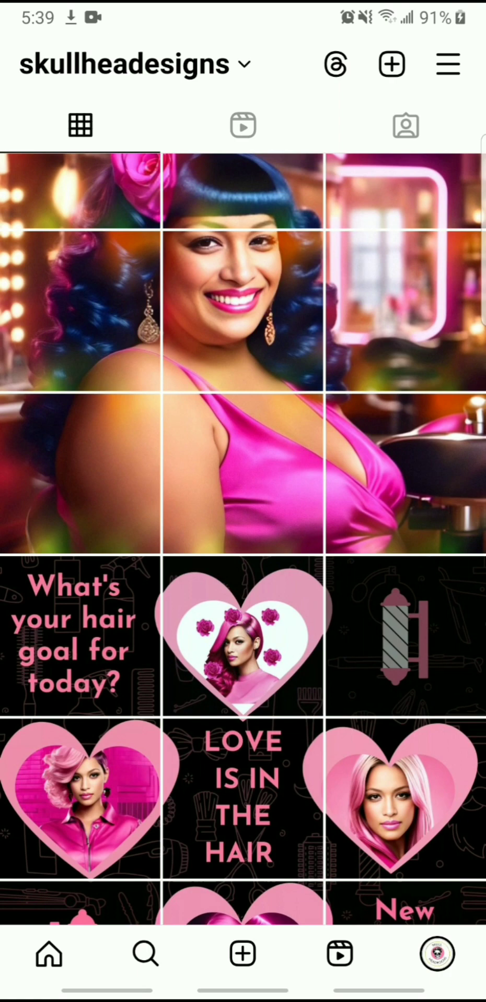
{"action": "scroll", "scroll_direction": "down", "scroll_amount": 3}
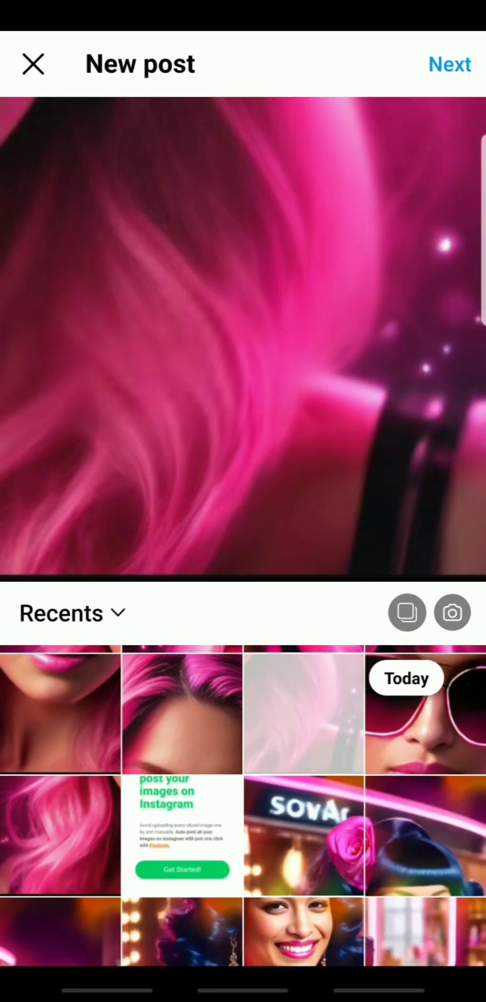
- Check tile order via recent apps, then proceed with the pink-hair tile to the filter screen
{"action": "key", "text": "recent_apps"}
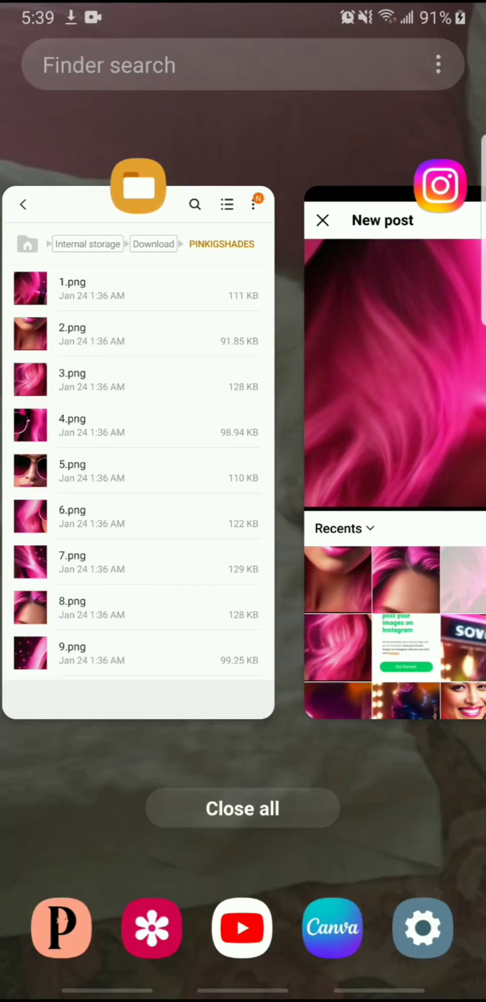
{"action": "left_click", "coordinate": [393, 384]}
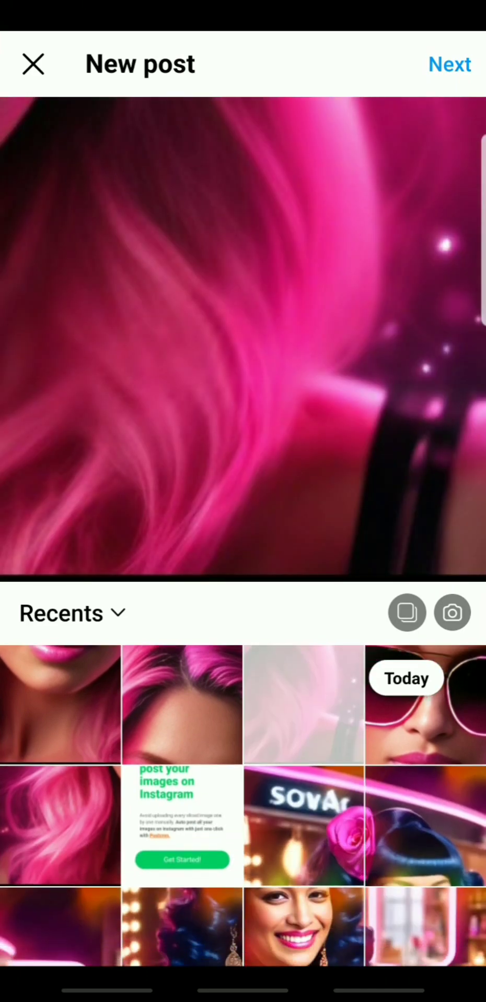
{"action": "left_click", "coordinate": [449, 64]}
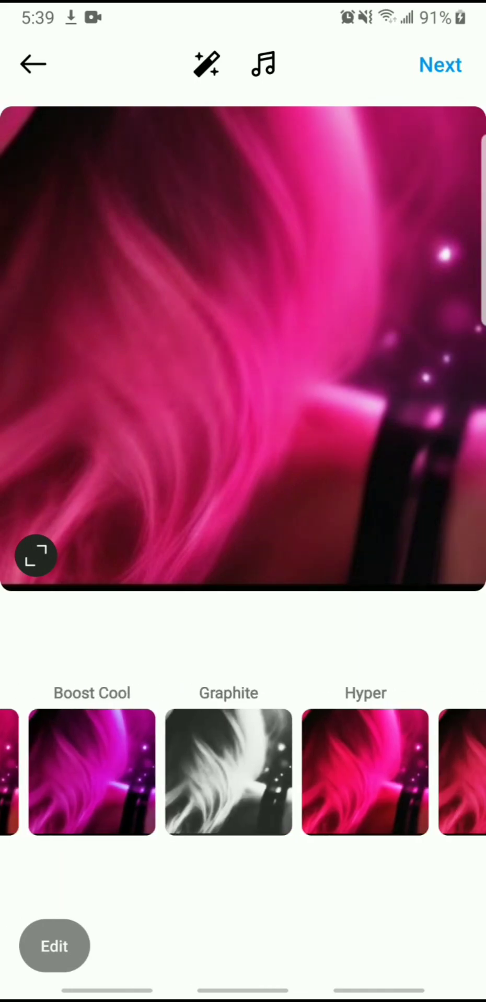
- Browse the filter strip and apply Soft Light to the hair tile
{"action": "scroll", "scroll_direction": "left", "scroll_amount": 3}
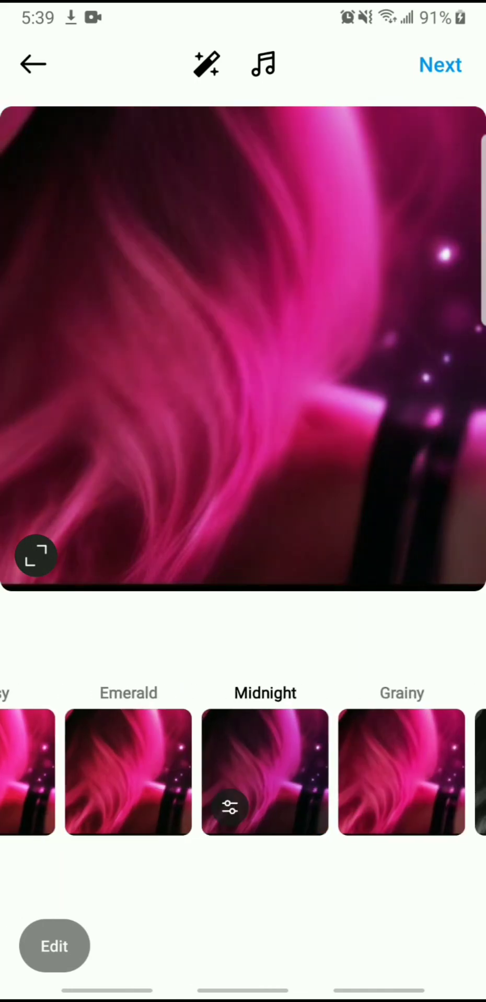
{"action": "scroll", "scroll_direction": "left", "scroll_amount": 3}
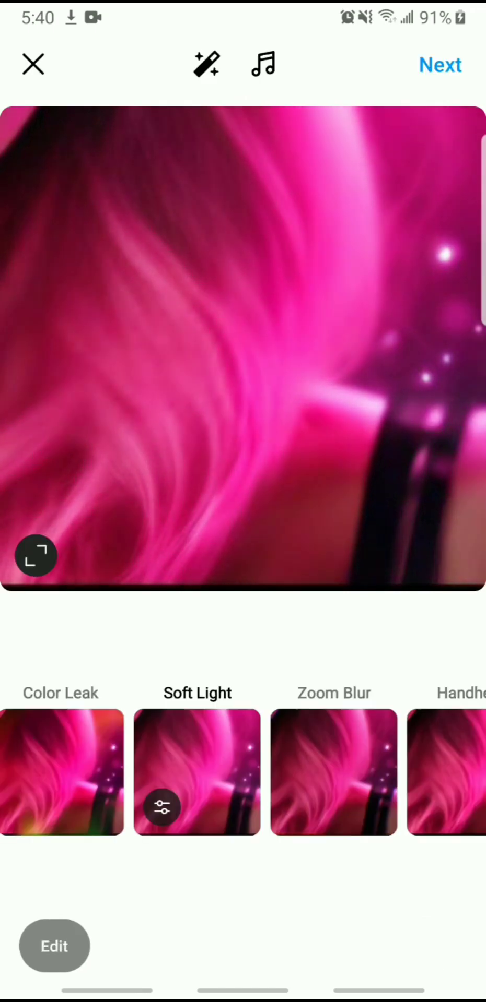
- Share the hair tile as a post and pick up the chin-and-neck tile
{"action": "left_click", "coordinate": [440, 64]}
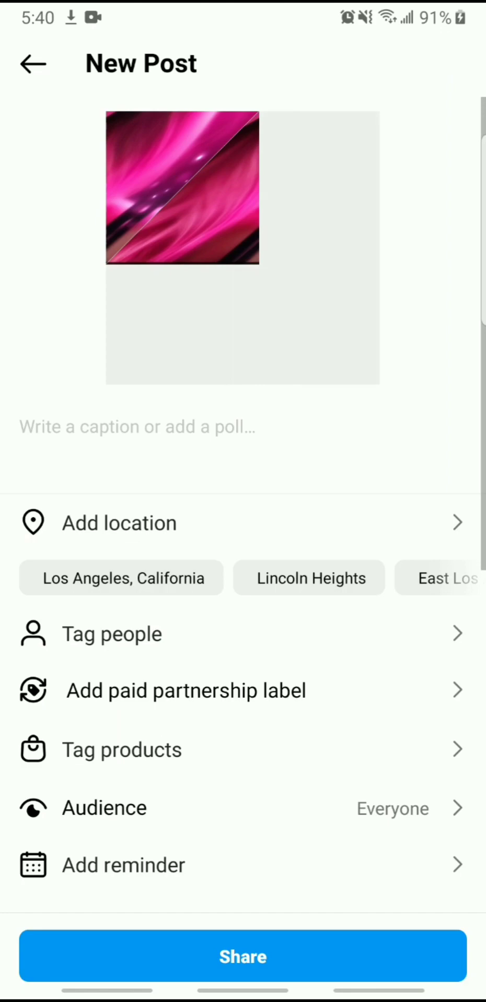
{"action": "left_click", "coordinate": [243, 957]}
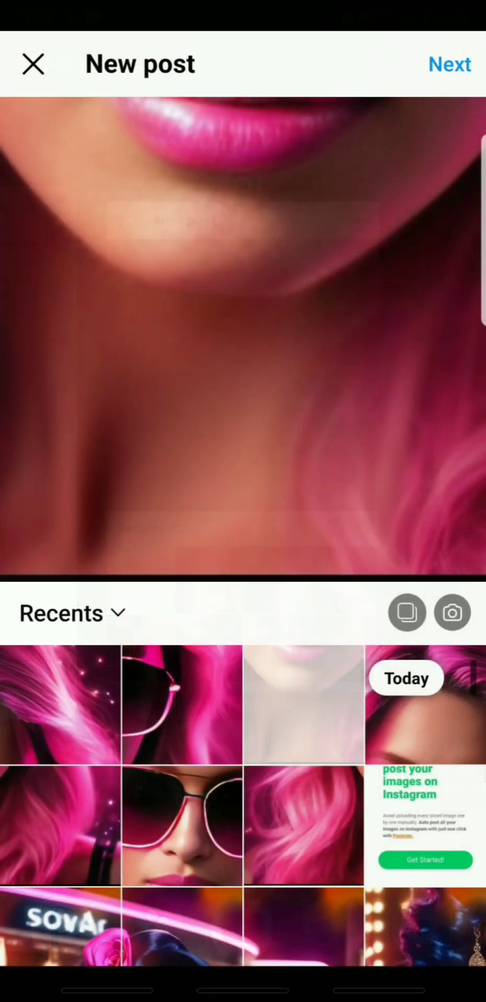
{"action": "left_click", "coordinate": [449, 63]}
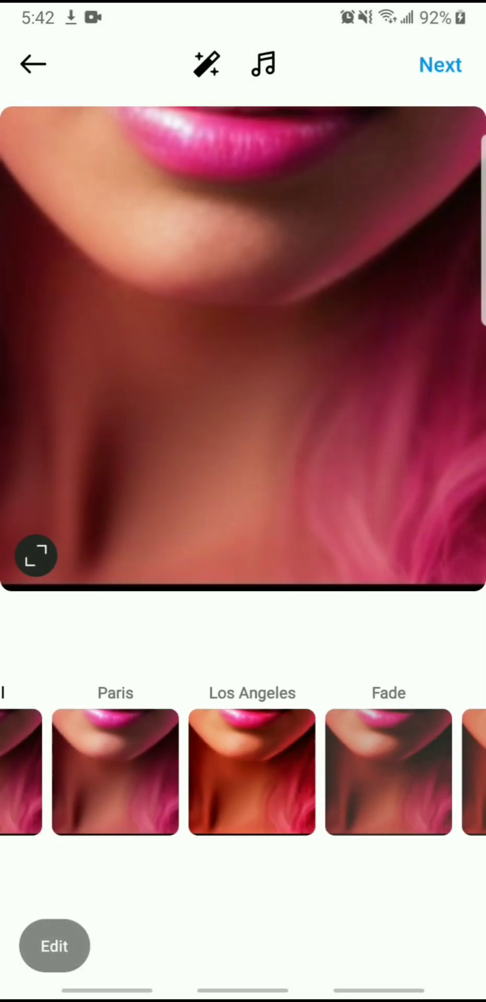
- Apply the Fade filter to the chin-and-neck tile and publish it
{"action": "left_click", "coordinate": [388, 773]}
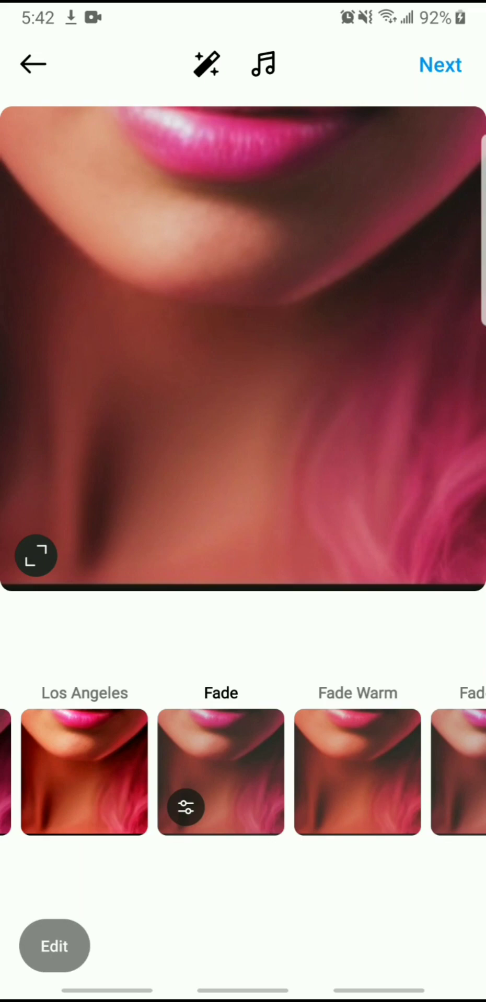
{"action": "left_click", "coordinate": [440, 65]}
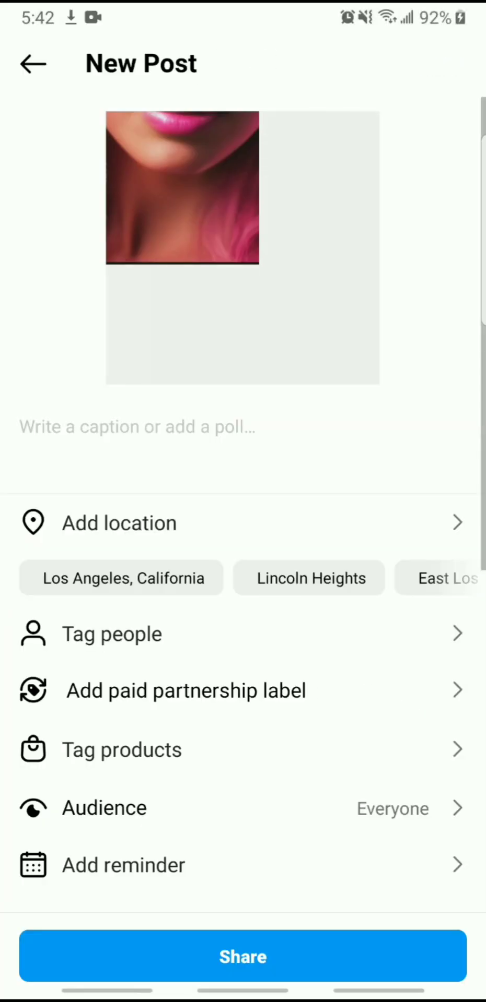
{"action": "left_click", "coordinate": [32, 64]}
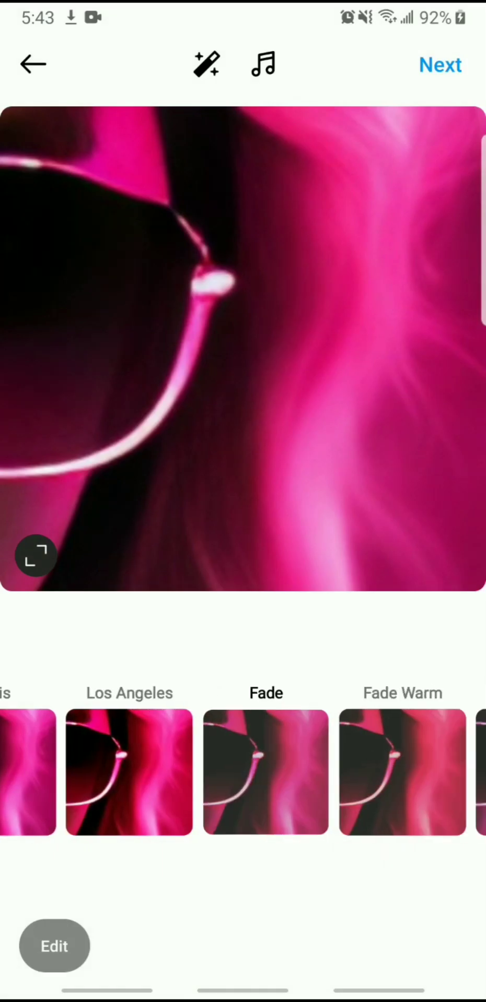
- Post the remaining sunglasses, hair-strand and forehead tiles one by one from Recents
{"action": "left_click", "coordinate": [32, 63]}
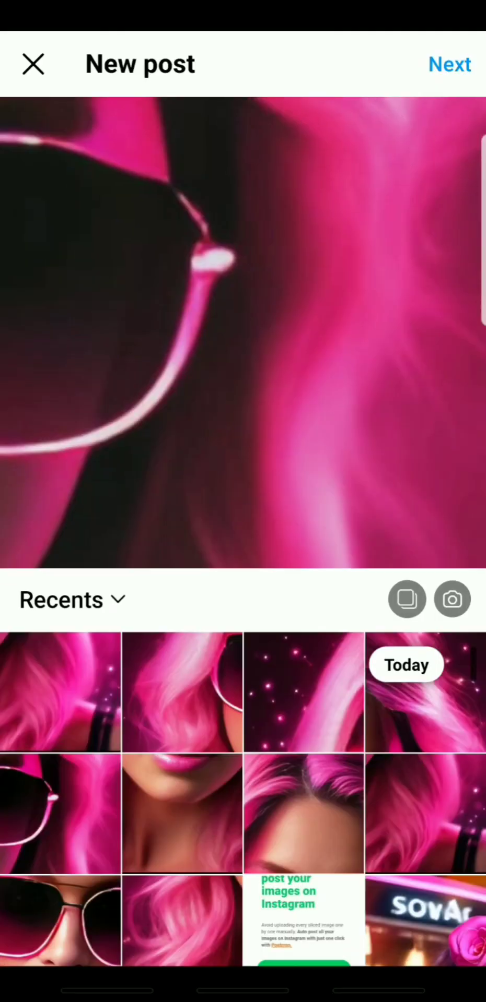
{"action": "left_click", "coordinate": [449, 63]}
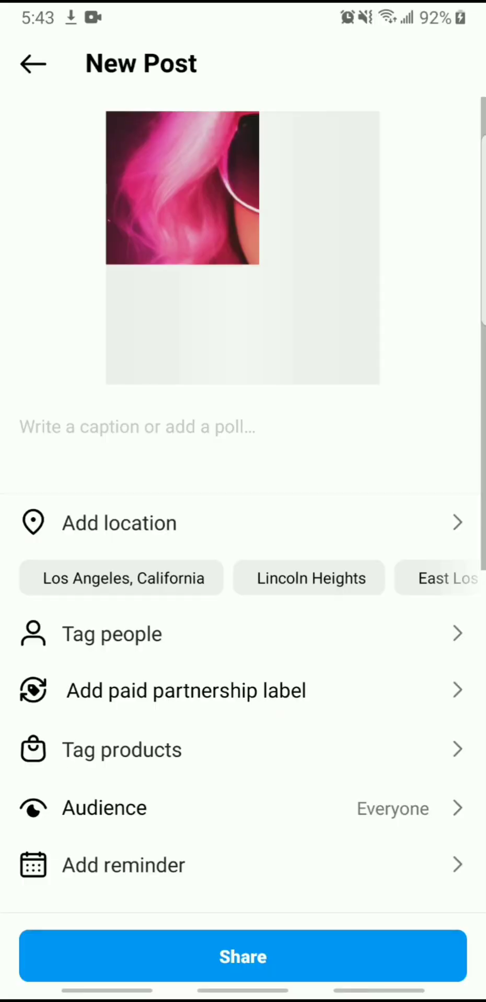
{"action": "key", "text": "recent_apps"}
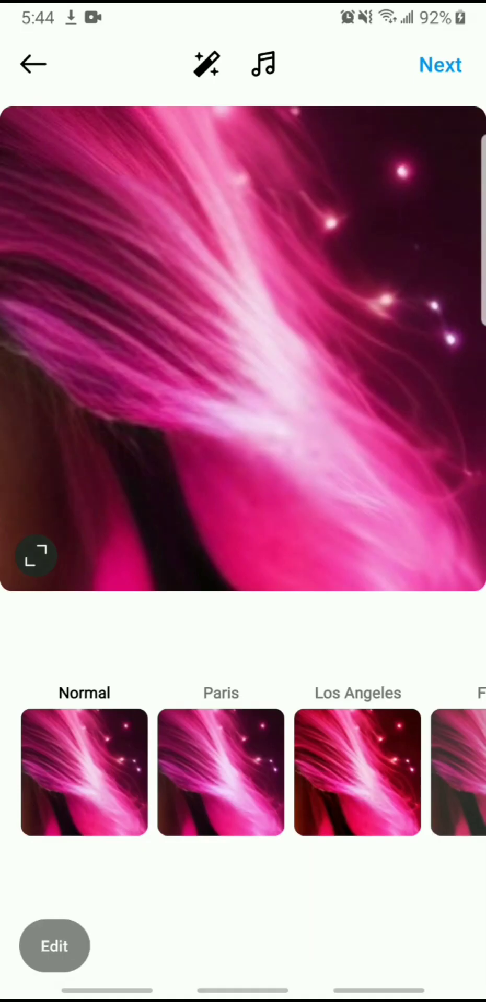
{"action": "left_click", "coordinate": [34, 64]}
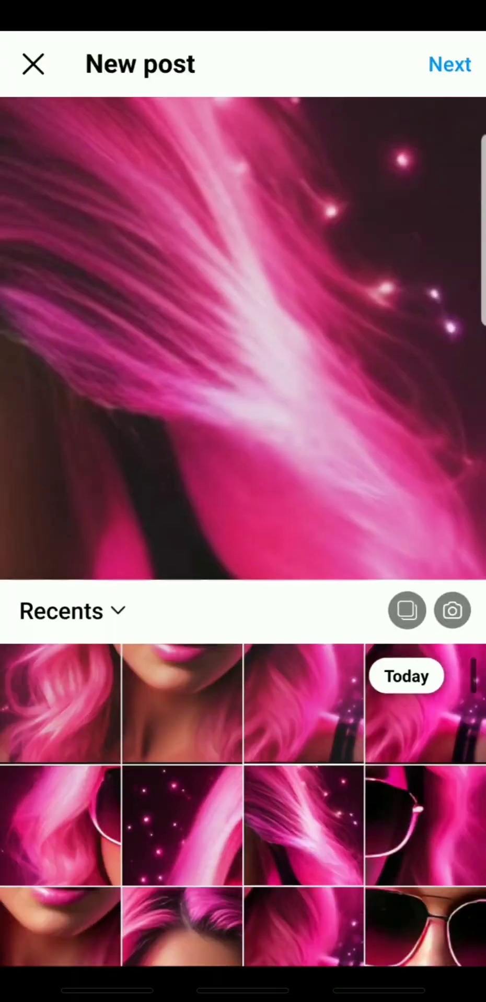
{"action": "left_click", "coordinate": [449, 64]}
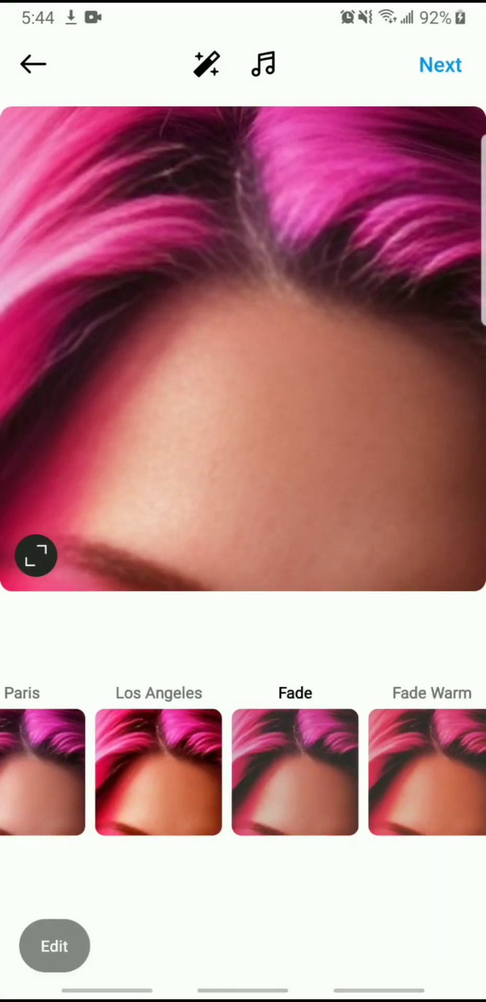
{"action": "left_click", "coordinate": [33, 64]}
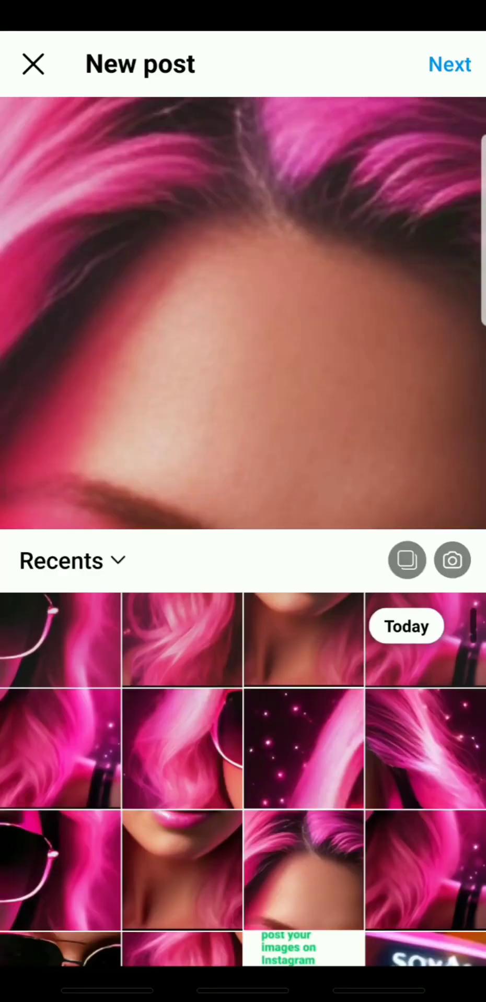
{"action": "left_click", "coordinate": [32, 64]}
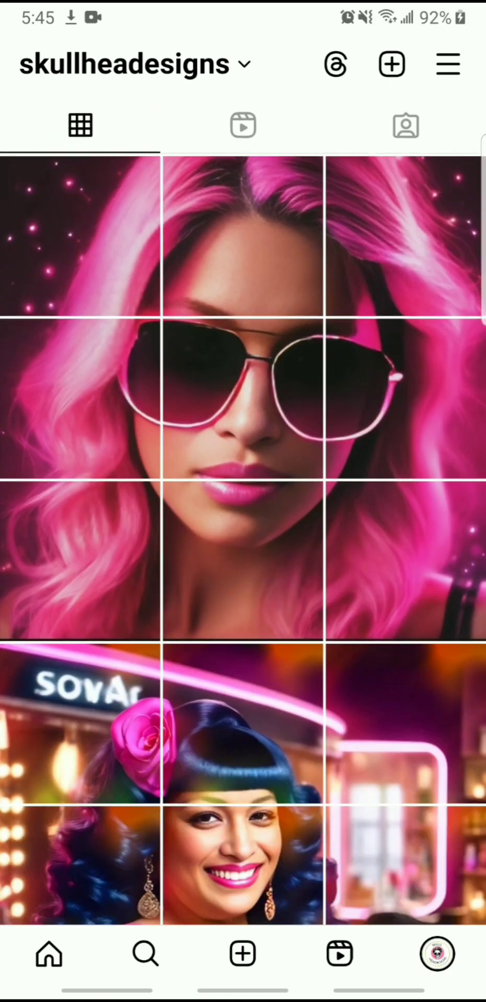
- Scroll the profile grid to confirm the nine tiles form the full portrait above older posts
{"action": "scroll", "scroll_direction": "down", "scroll_amount": 3}
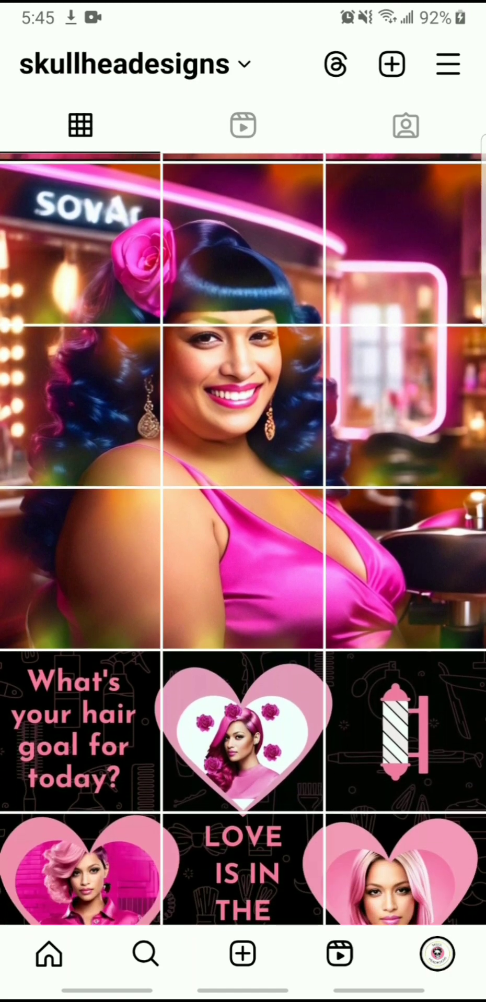
{"action": "scroll", "scroll_direction": "down", "scroll_amount": 3}
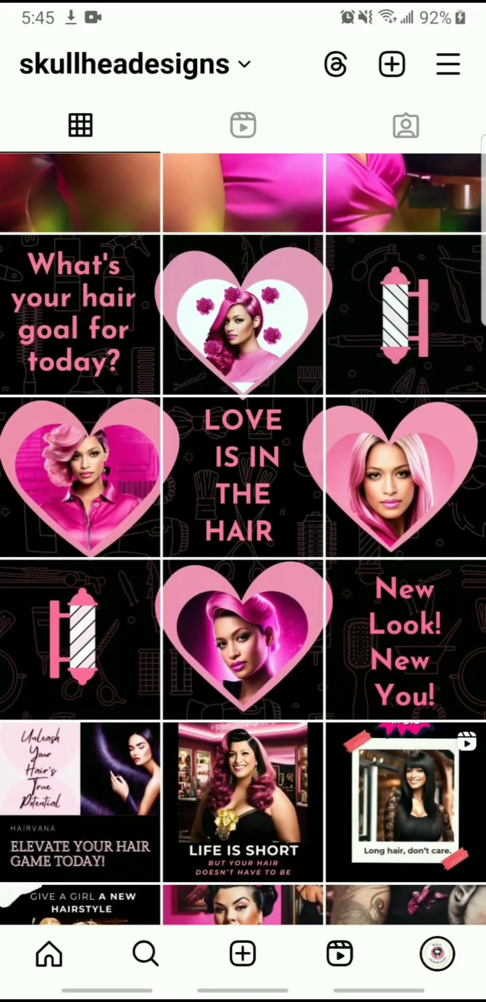
{"action": "scroll", "scroll_direction": "down", "scroll_amount": 3}
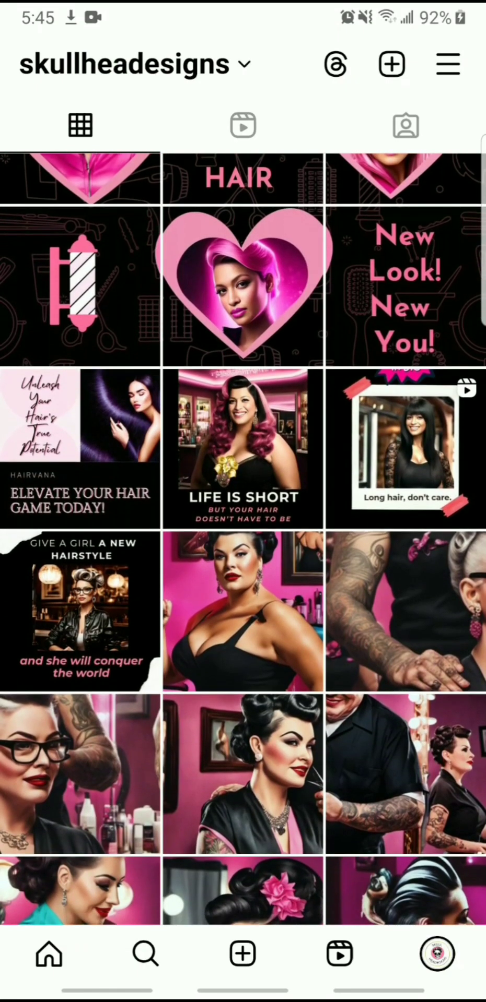
{"action": "scroll", "scroll_direction": "down", "scroll_amount": 3}
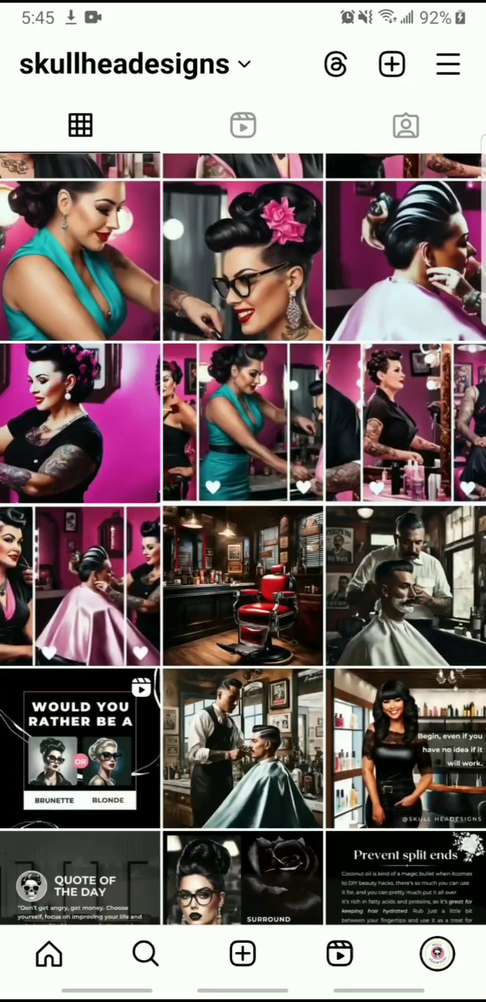
{"action": "scroll", "scroll_direction": "down", "scroll_amount": 3}
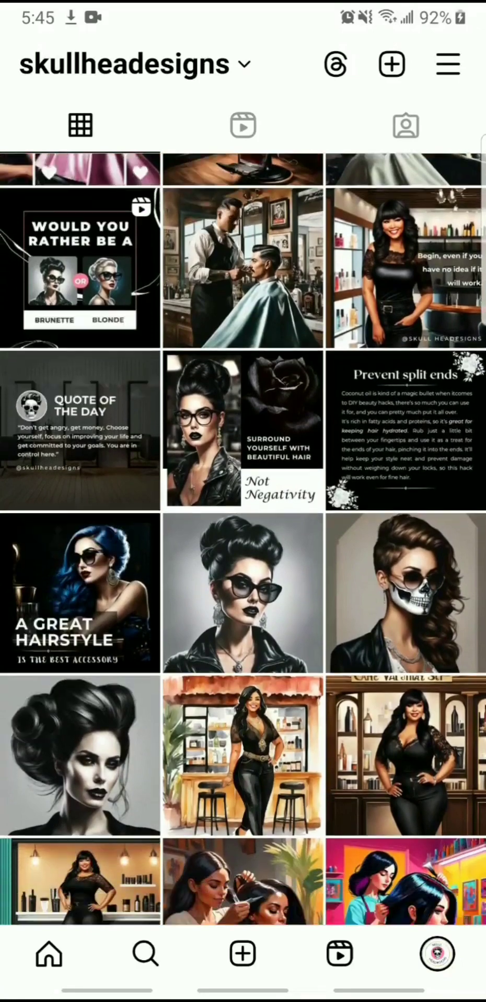
{"action": "scroll", "scroll_direction": "down", "scroll_amount": 3}
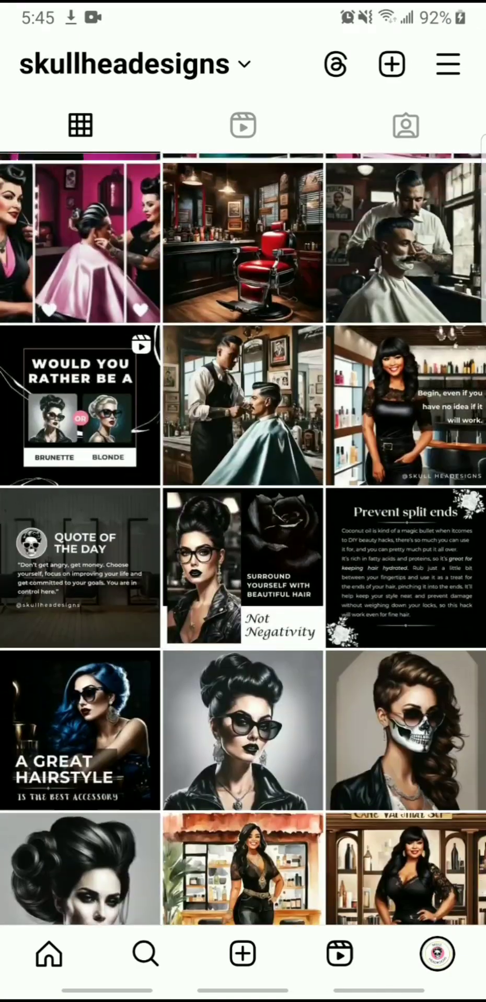
{"action": "scroll", "scroll_direction": "up", "scroll_amount": 3}
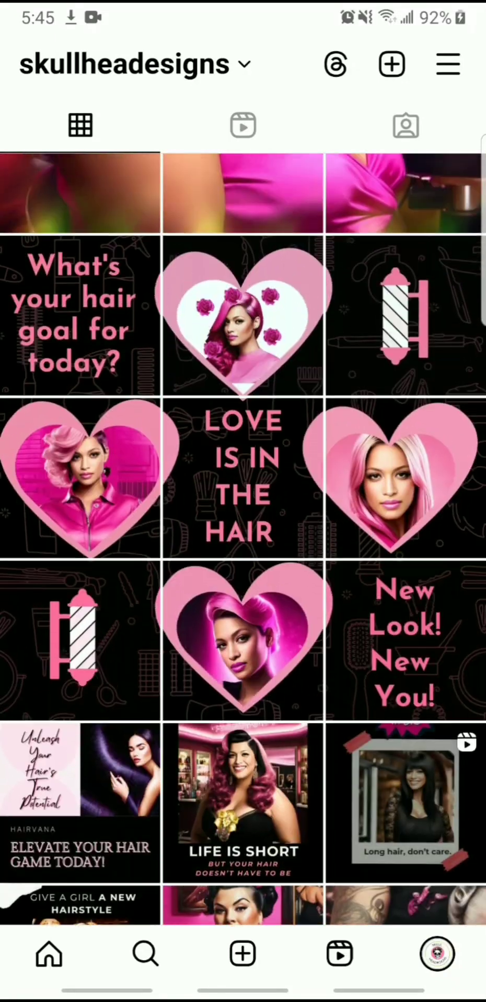
{"action": "scroll", "scroll_direction": "down", "scroll_amount": 3}
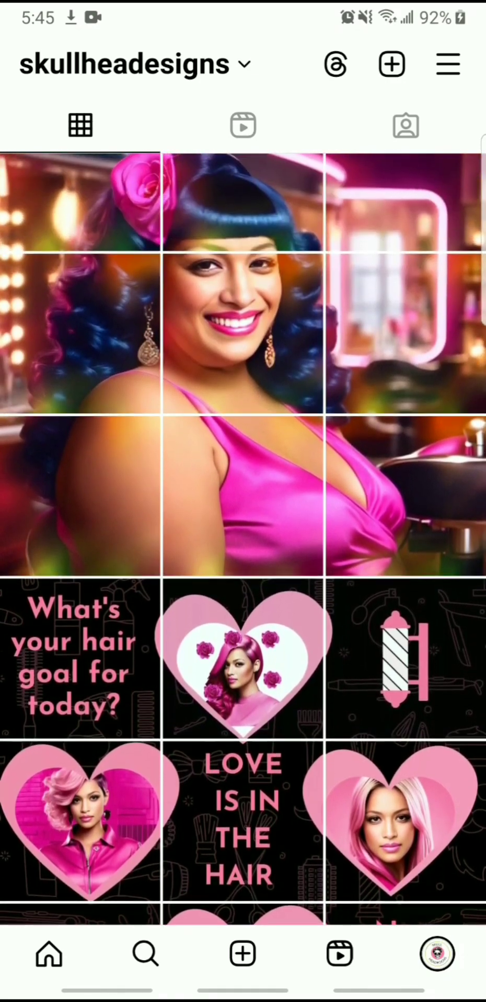